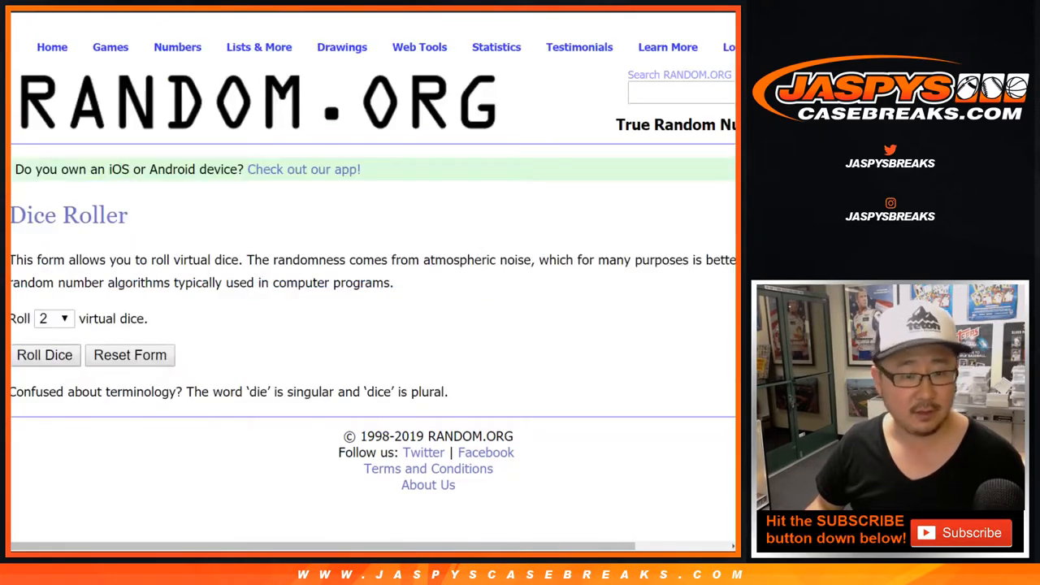
View the shuffled customer name results, then return to the List Randomizer form with the player list
left_click(44, 354)
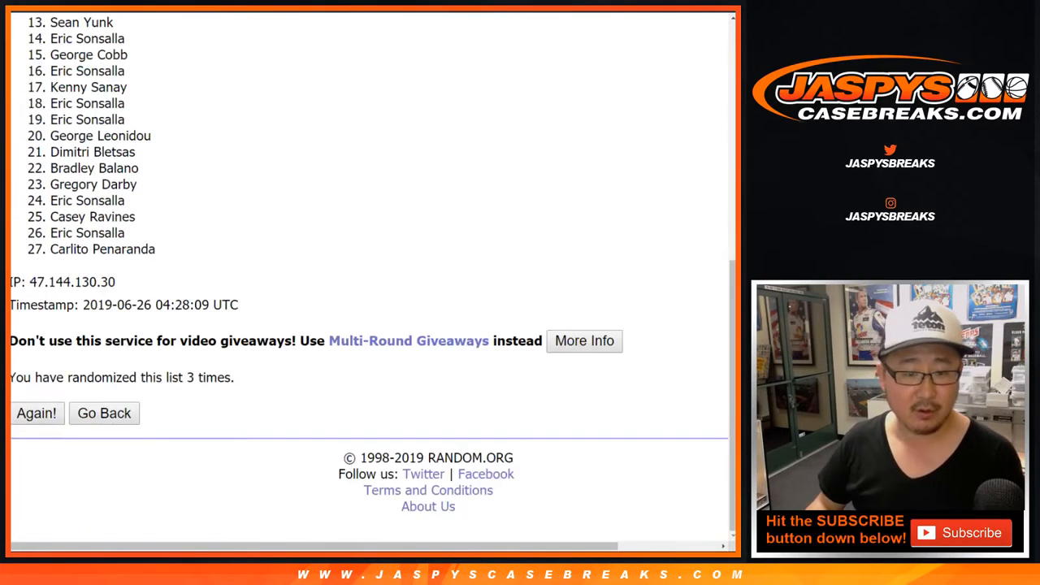
left_click(35, 412)
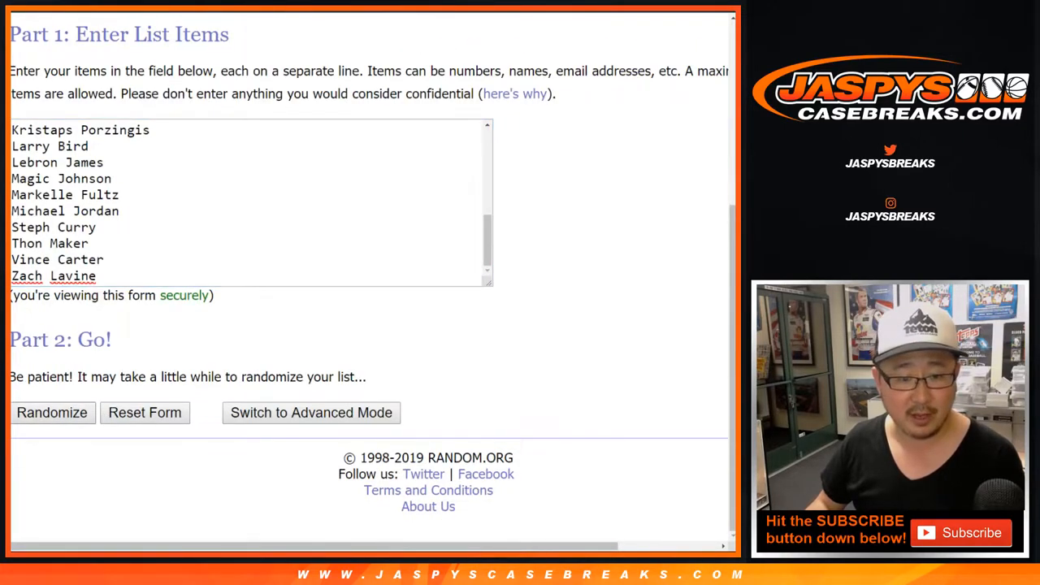
Randomize the 27 basketball players and repeat with Again! until shuffled three times
left_click(52, 413)
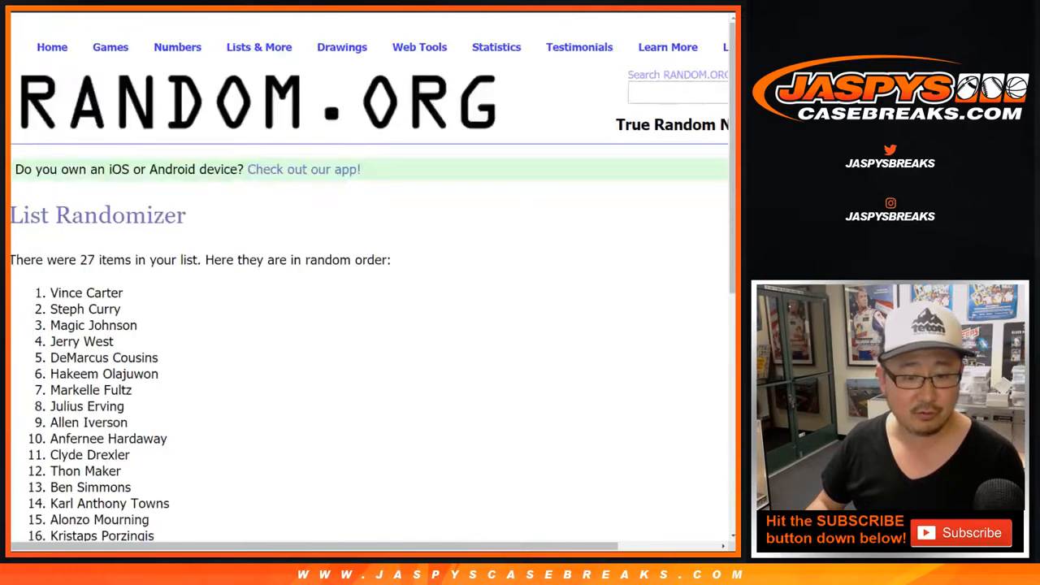
scroll("down", 3)
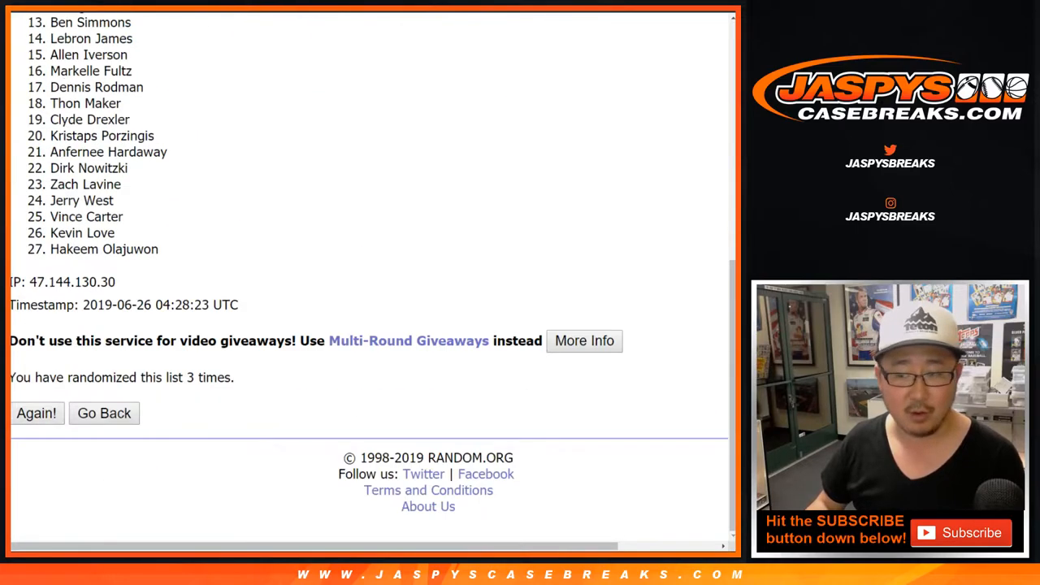
left_click(36, 412)
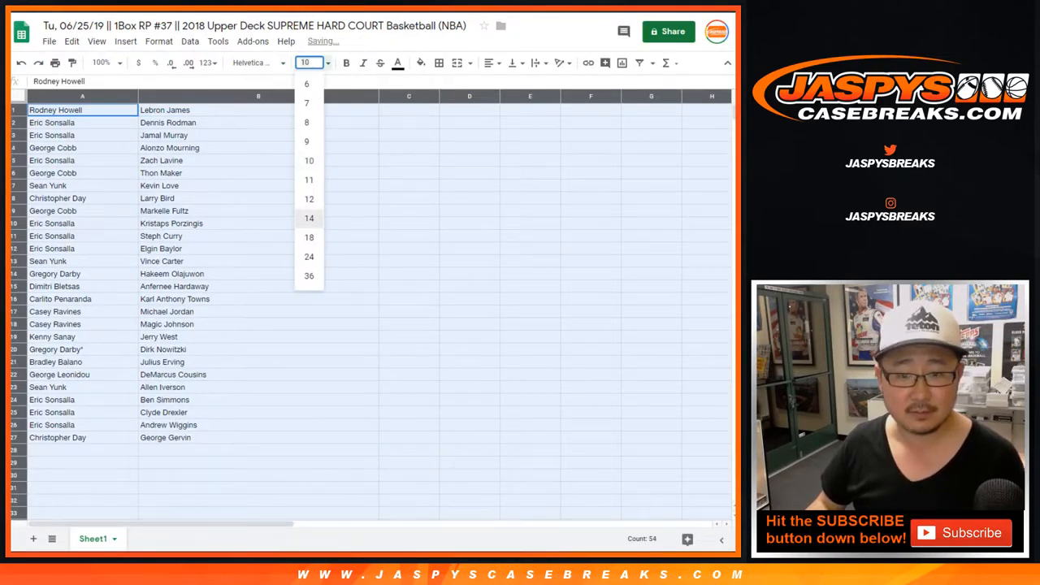
Set columns A–B to font size 14 and review pairings from Dennis Rodman through Elgin Baylor
left_click(308, 217)
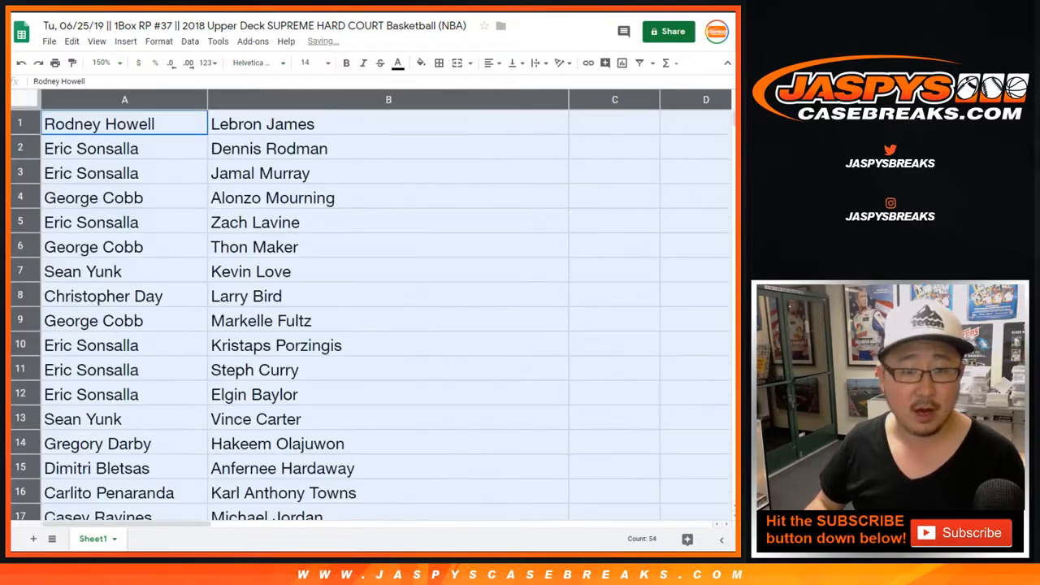
left_click(124, 148)
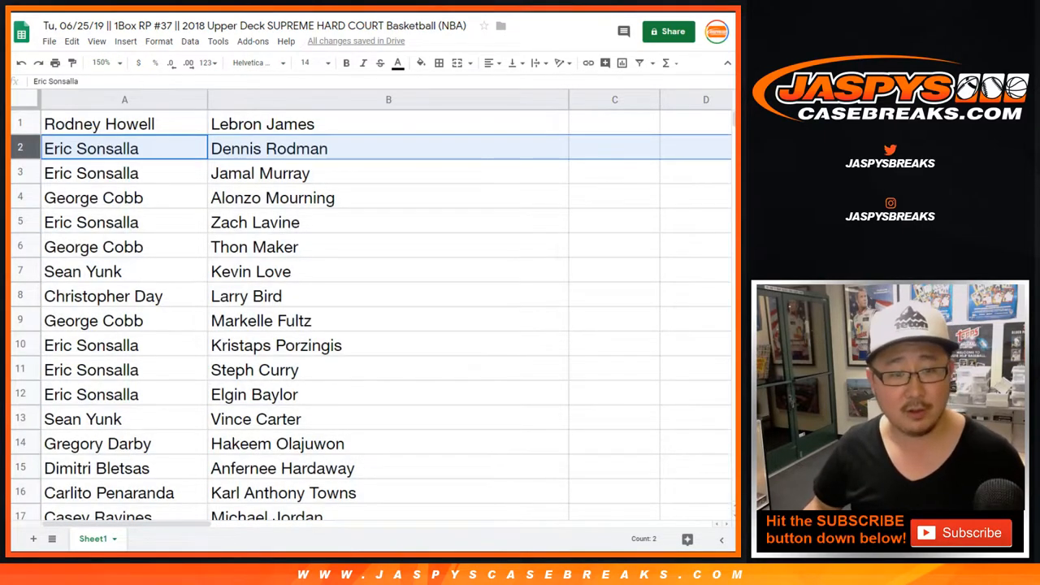
left_click(122, 172)
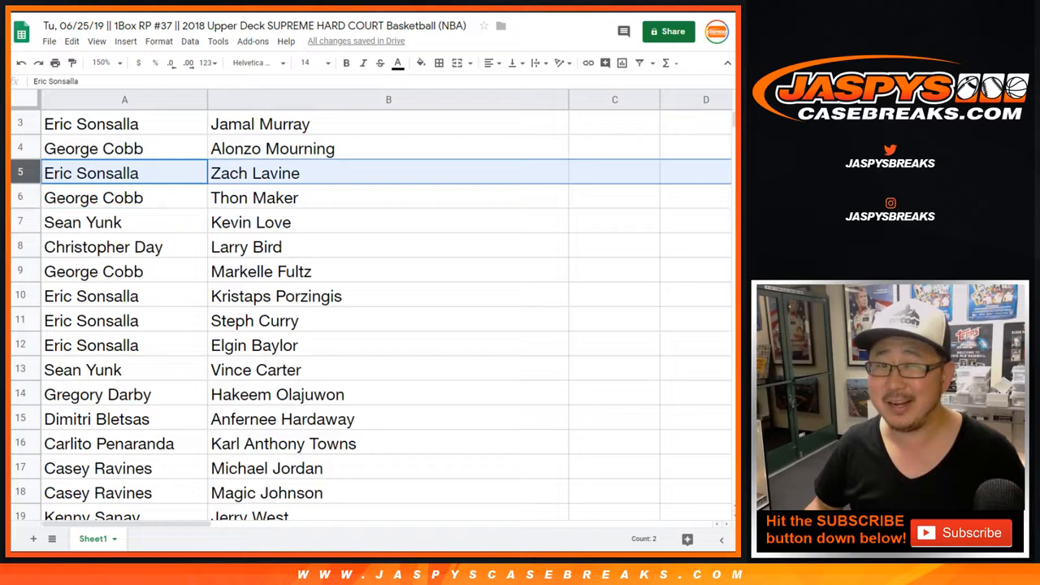
left_click(95, 198)
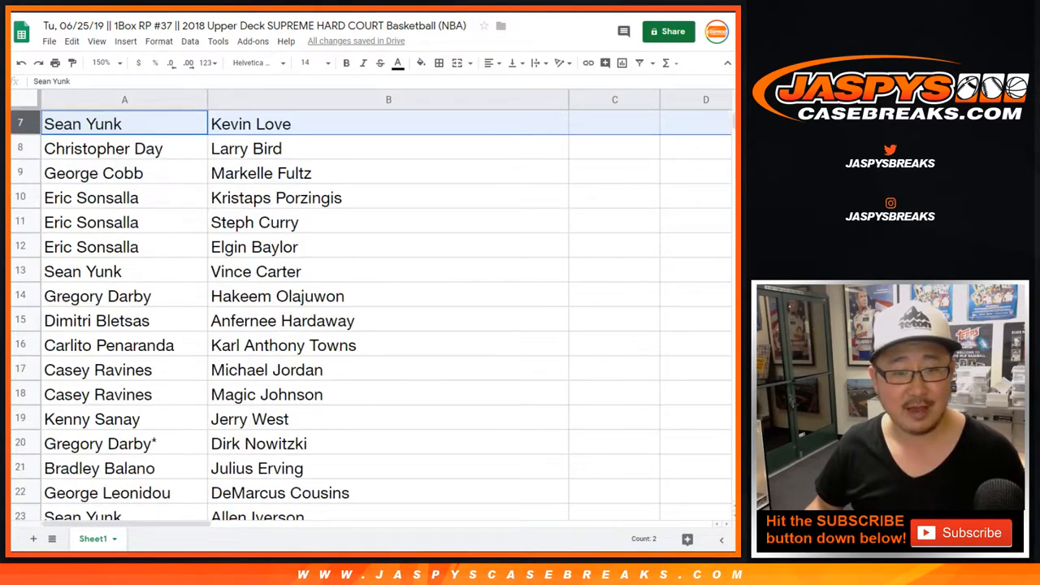
left_click(123, 148)
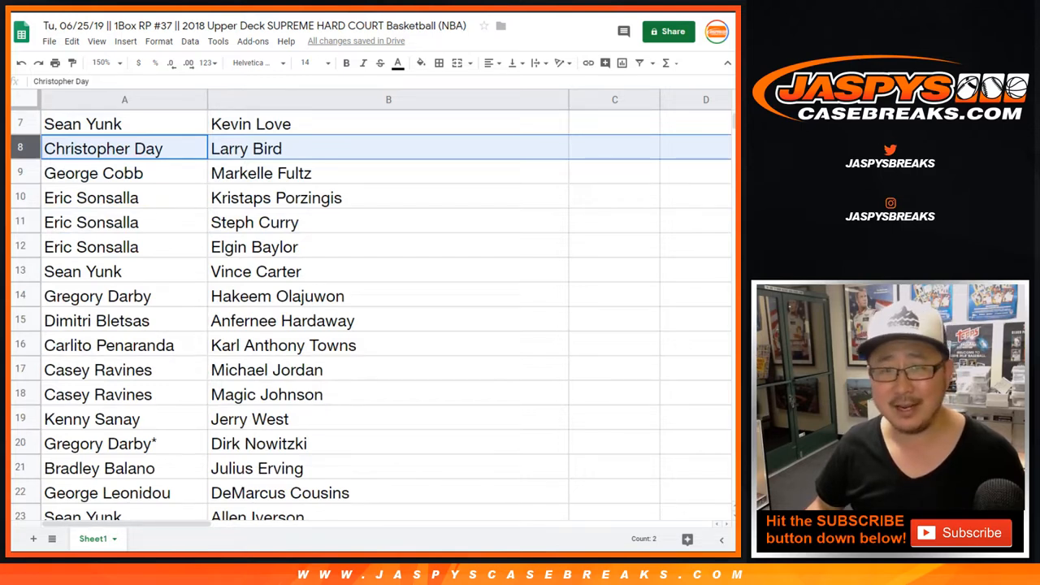
left_click(94, 172)
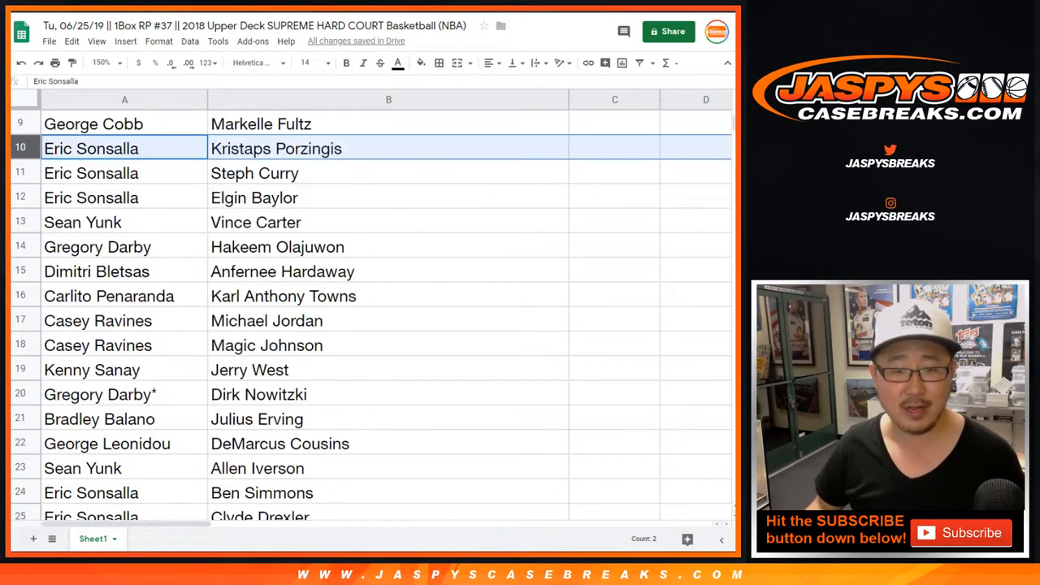
left_click(91, 199)
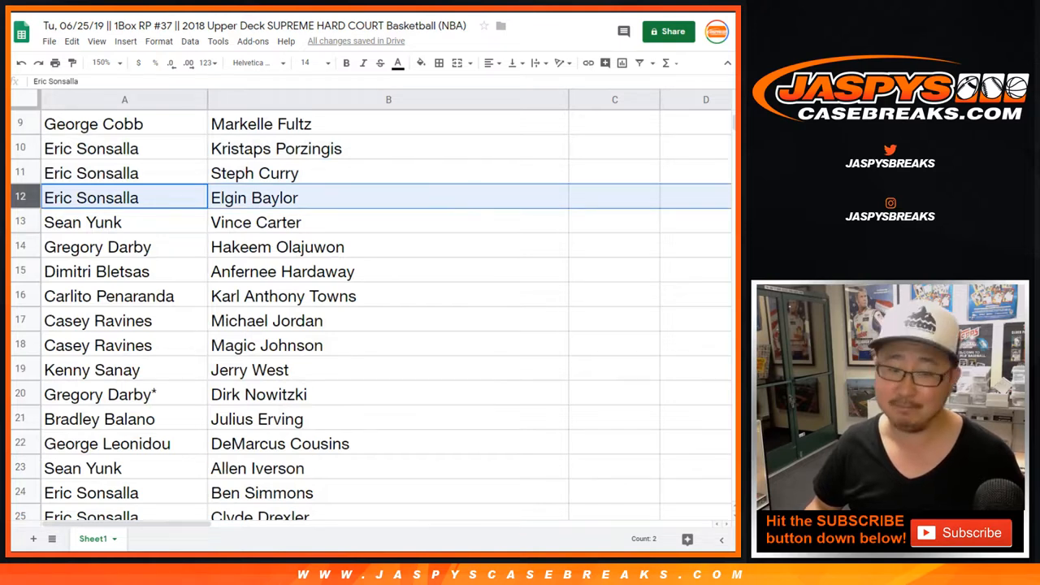
Review the remaining pairings down to row 27, Christopher Day with George Gervin
left_click(97, 247)
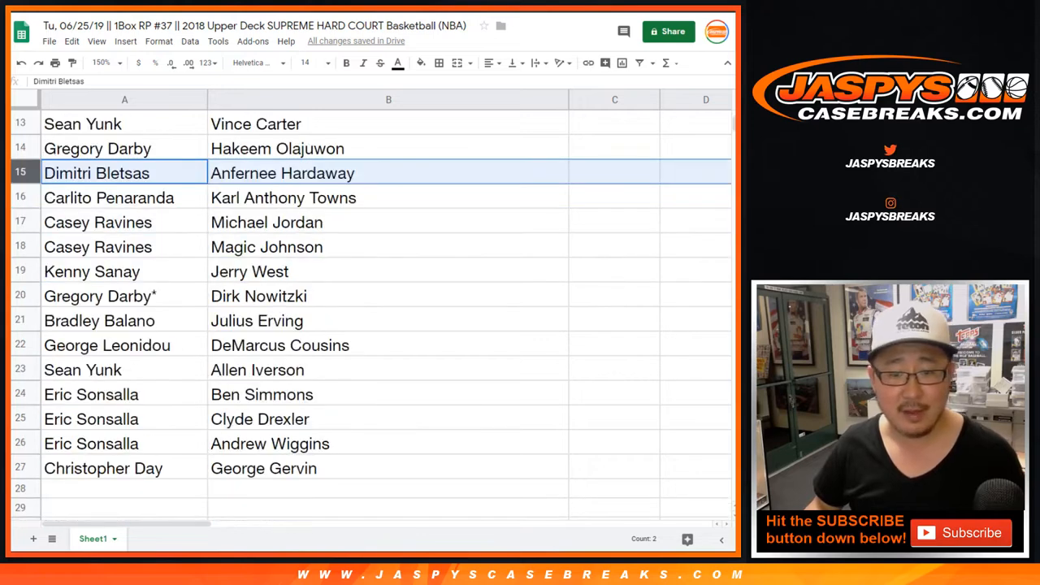
left_click(109, 198)
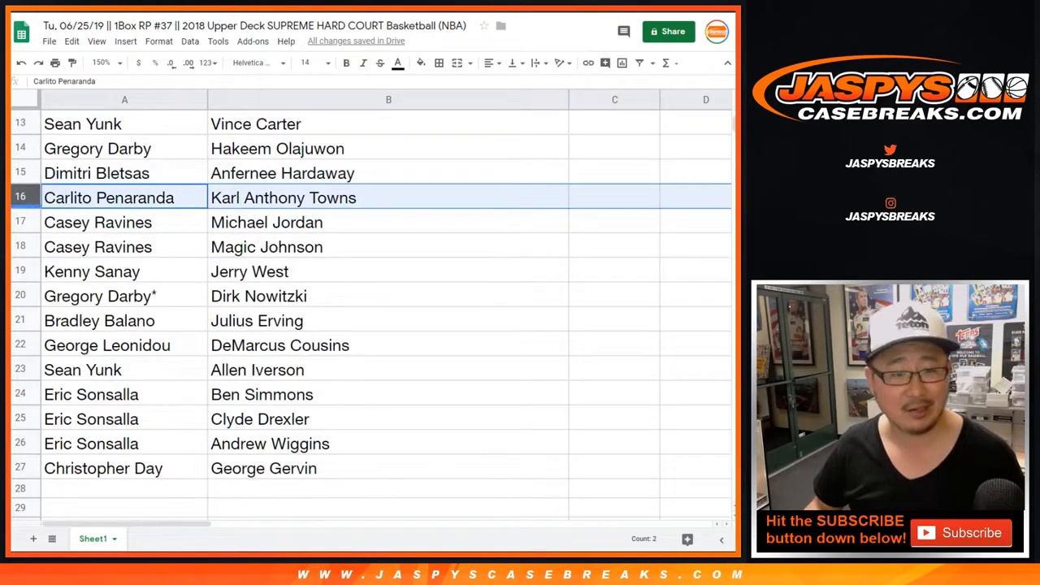
left_click(97, 221)
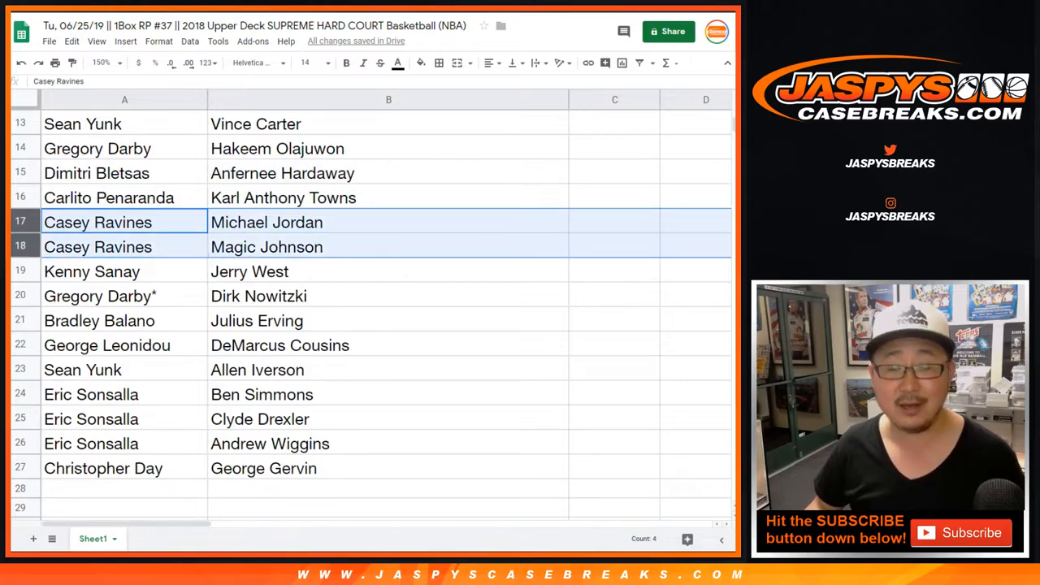
left_click(91, 272)
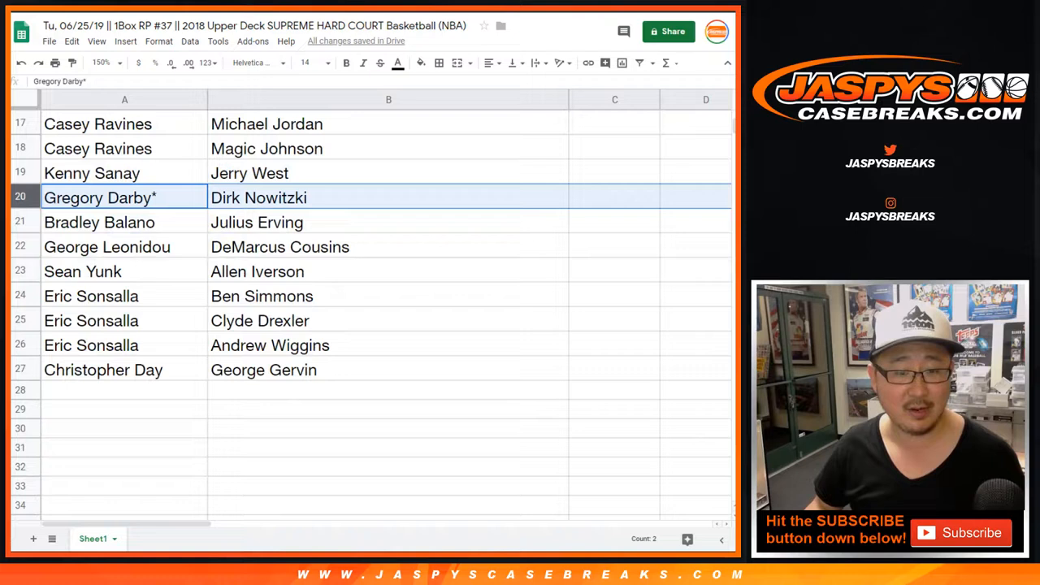
left_click(124, 221)
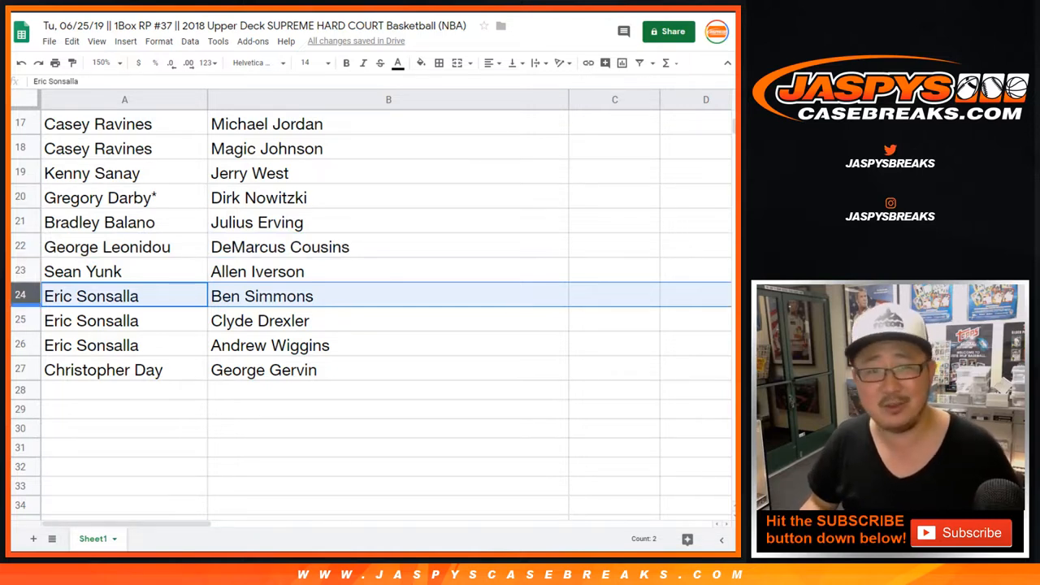
left_click(123, 320)
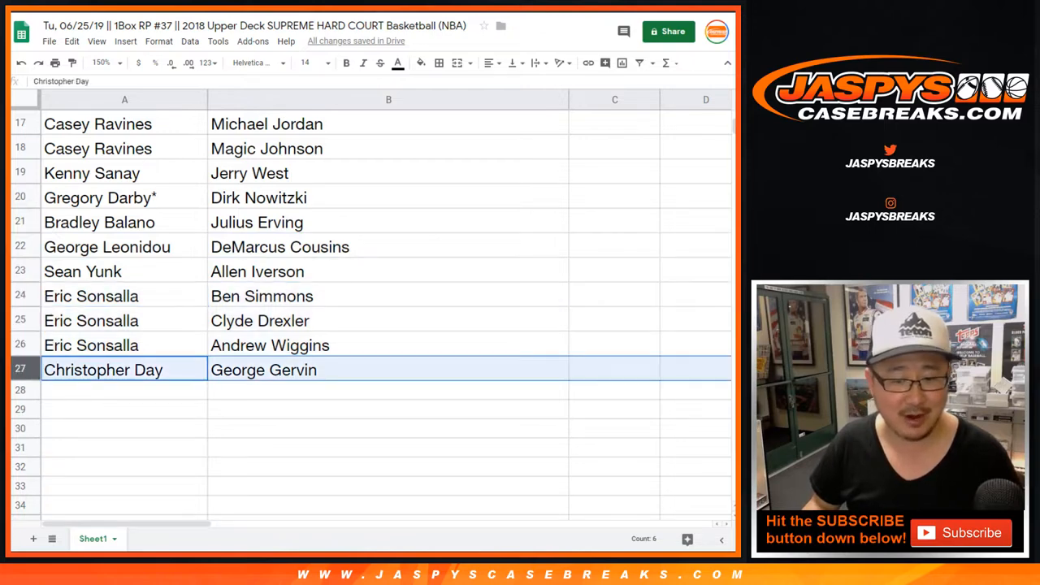
scroll("up", 3)
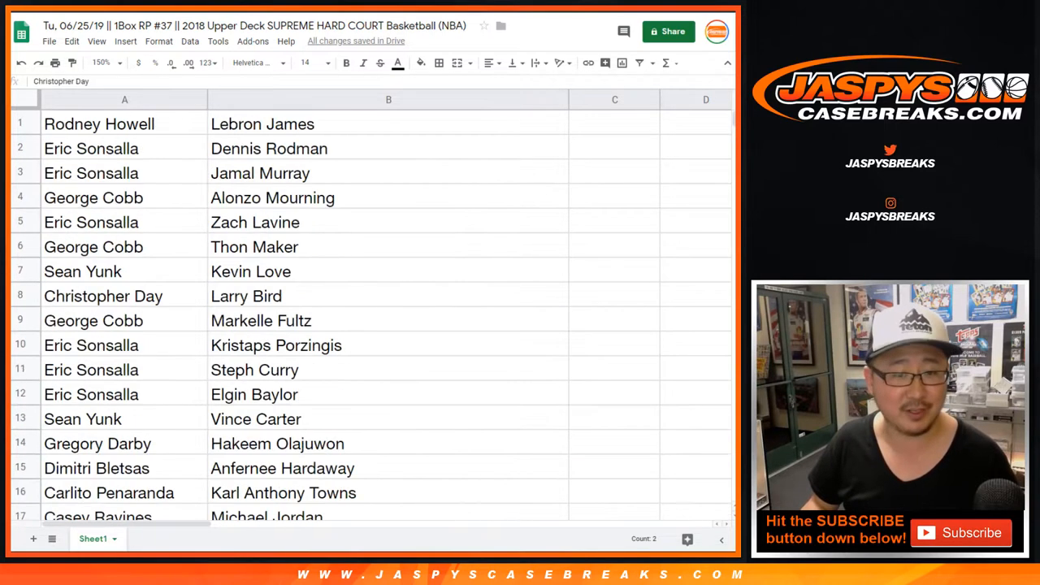
Sort the pairs by column B (player) A→Z and center-align both columns
left_click(101, 62)
type("85")
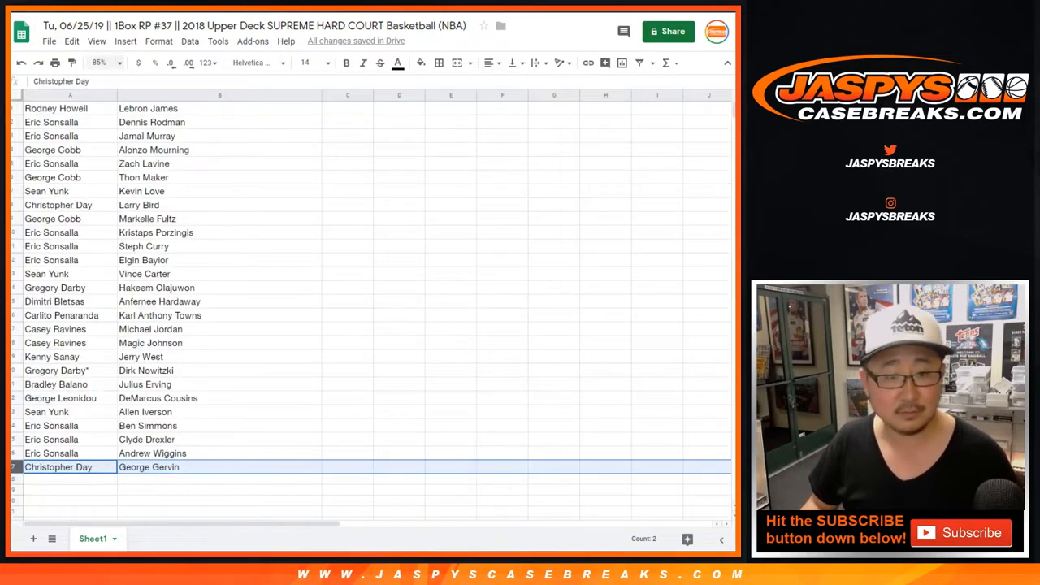
left_click(232, 95)
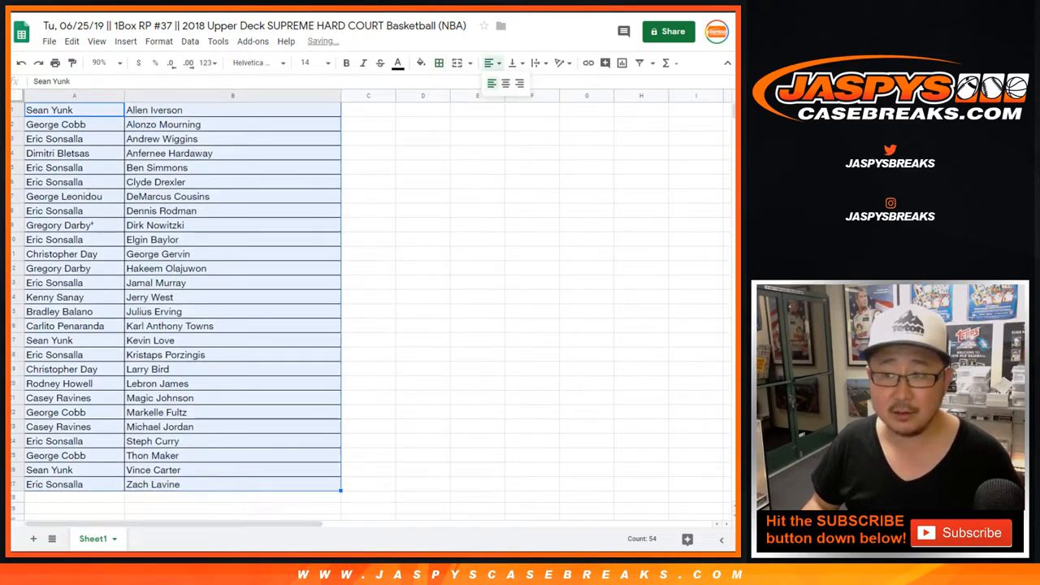
left_click(504, 83)
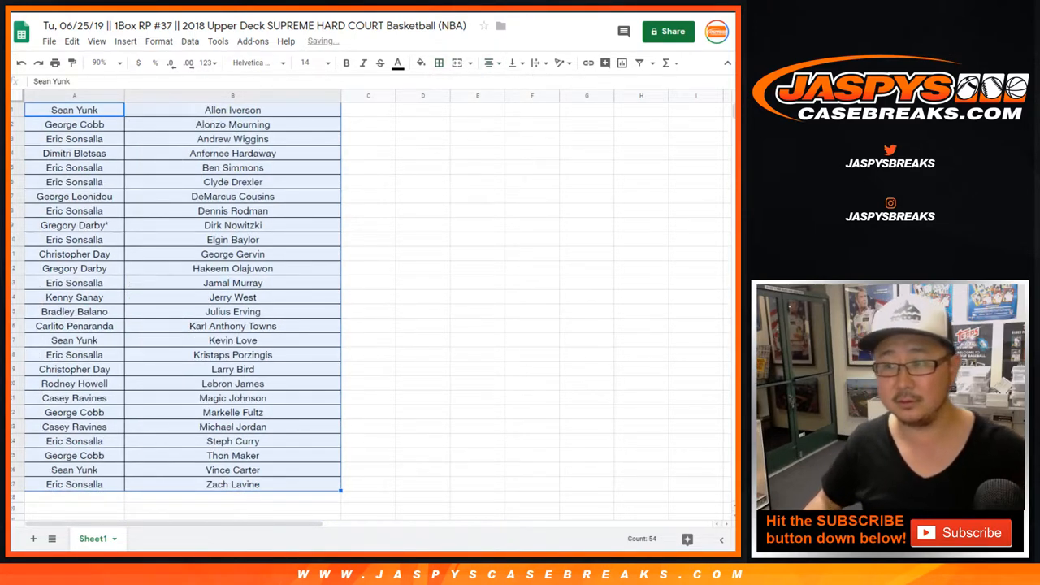